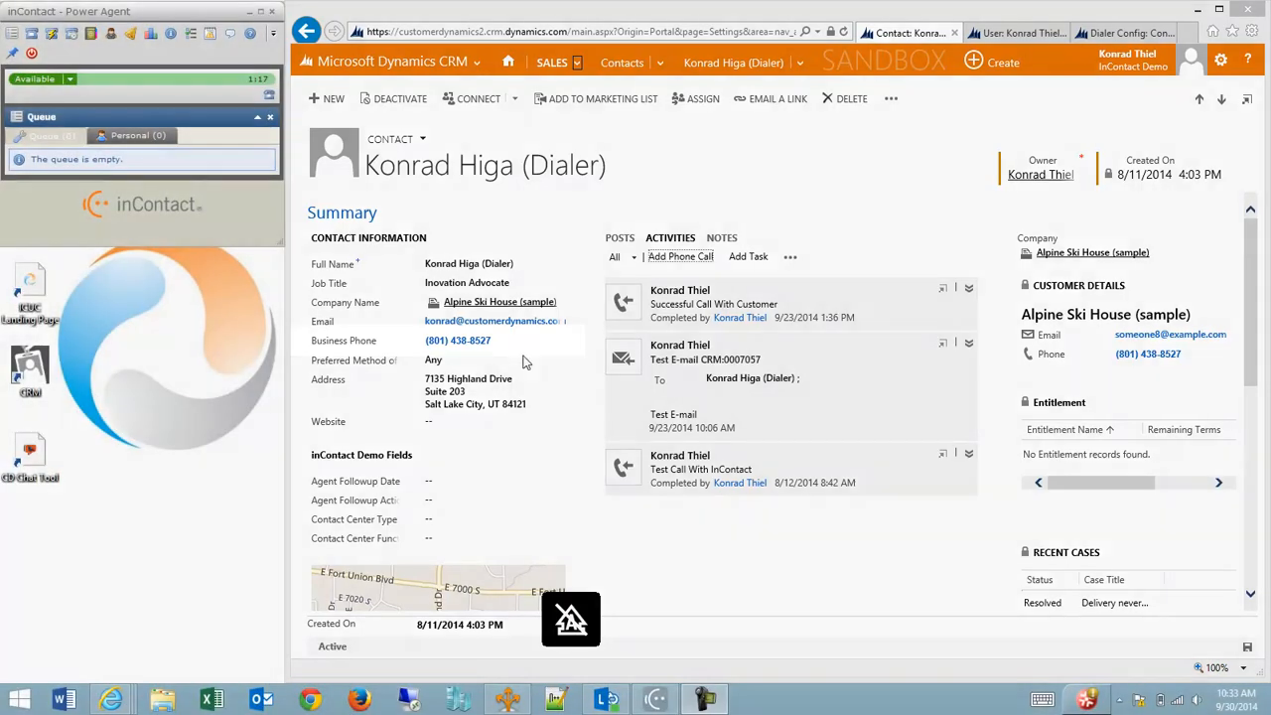
left_click(467, 340)
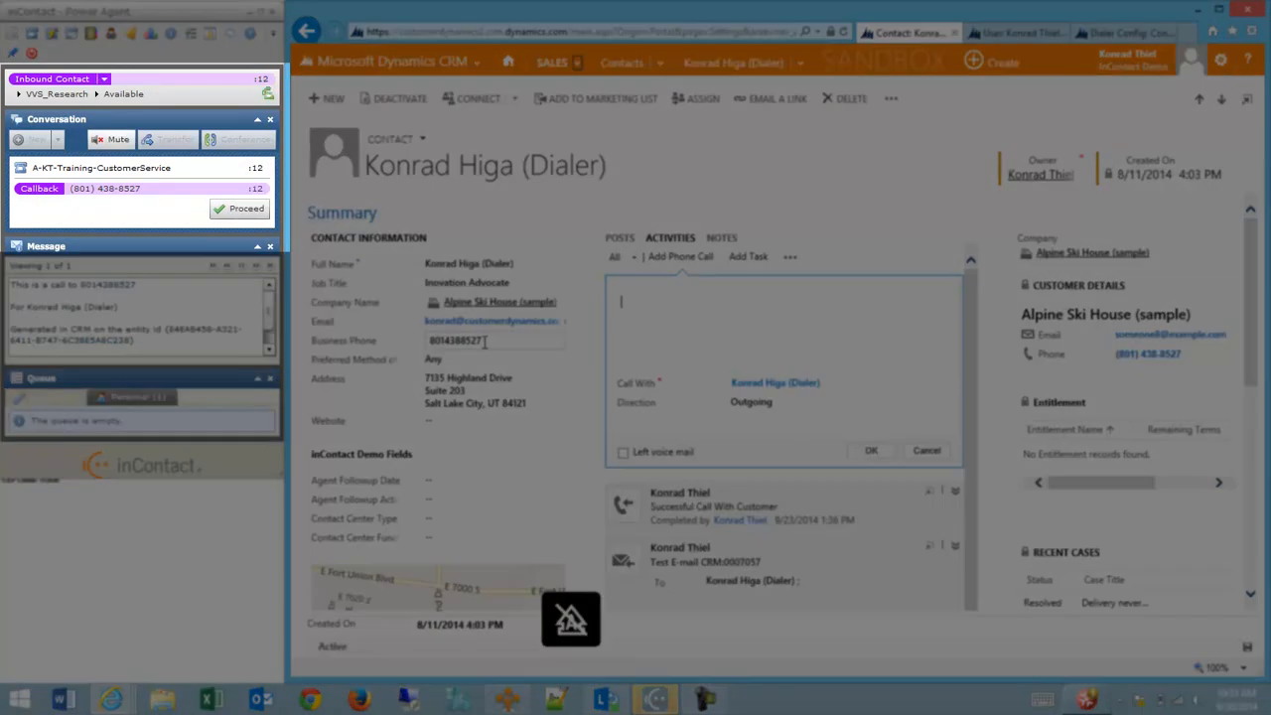
left_click(239, 209)
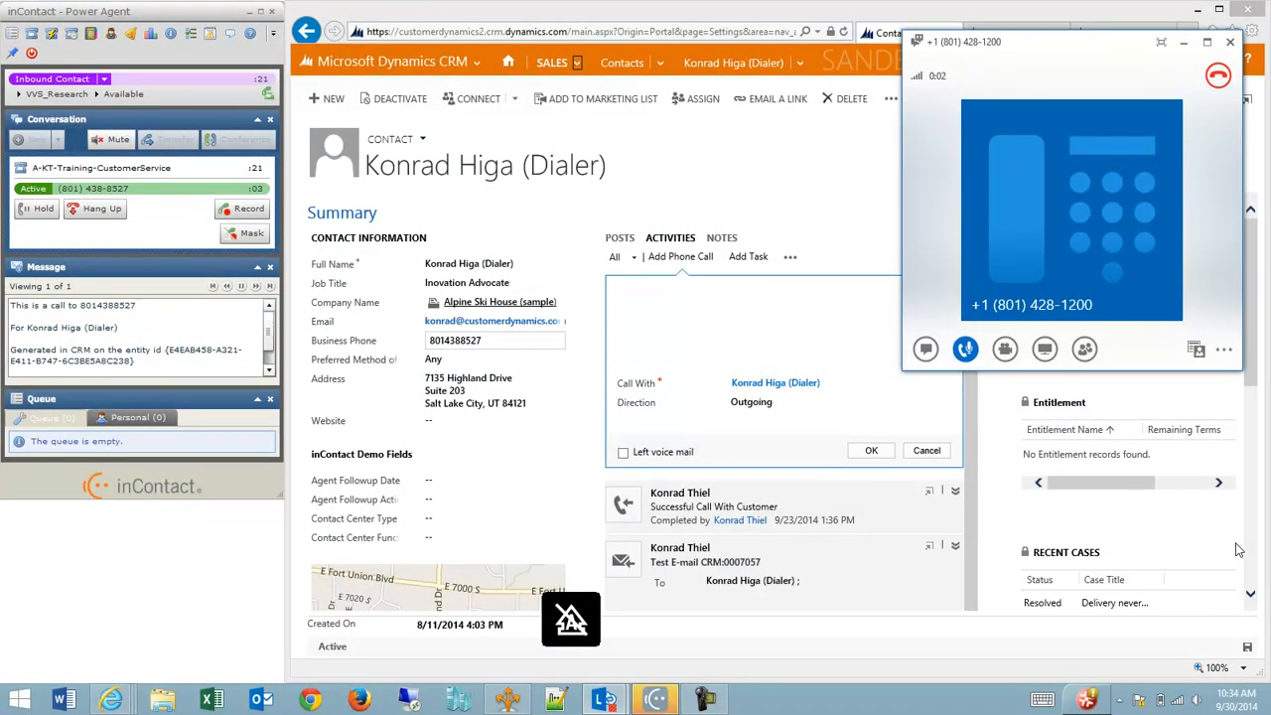
mouse_move(1218, 529)
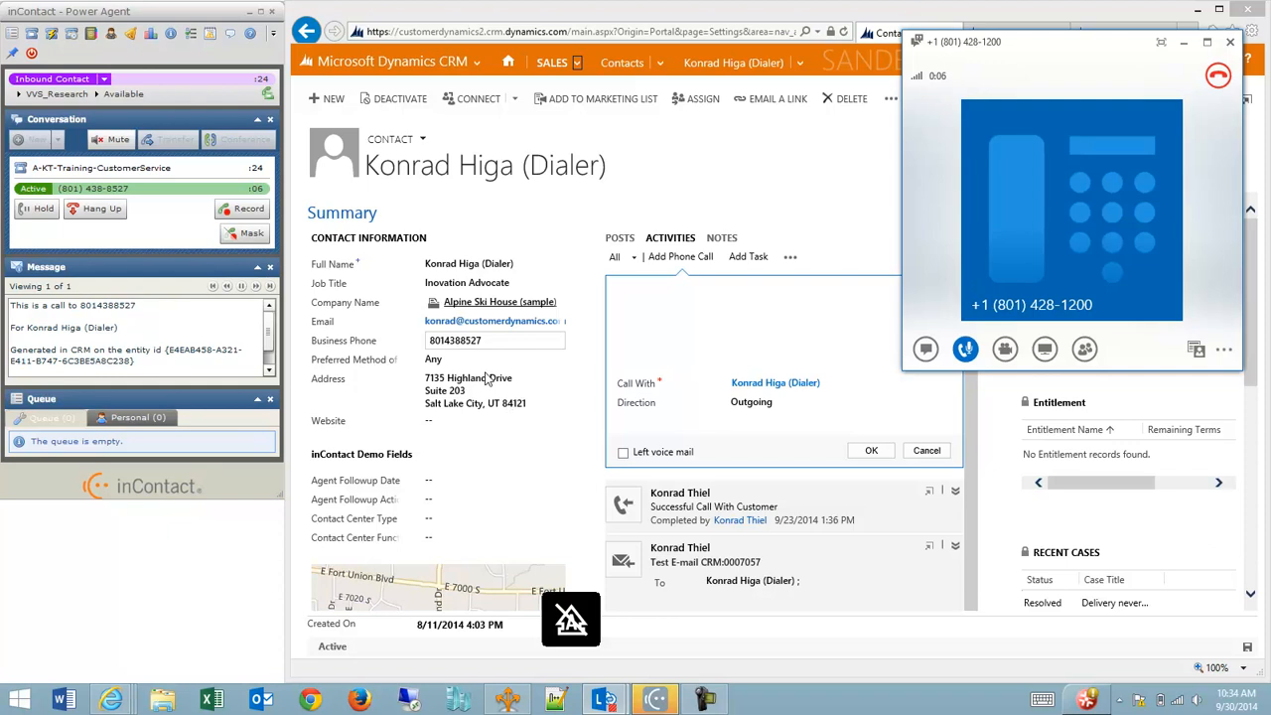
left_click(94, 209)
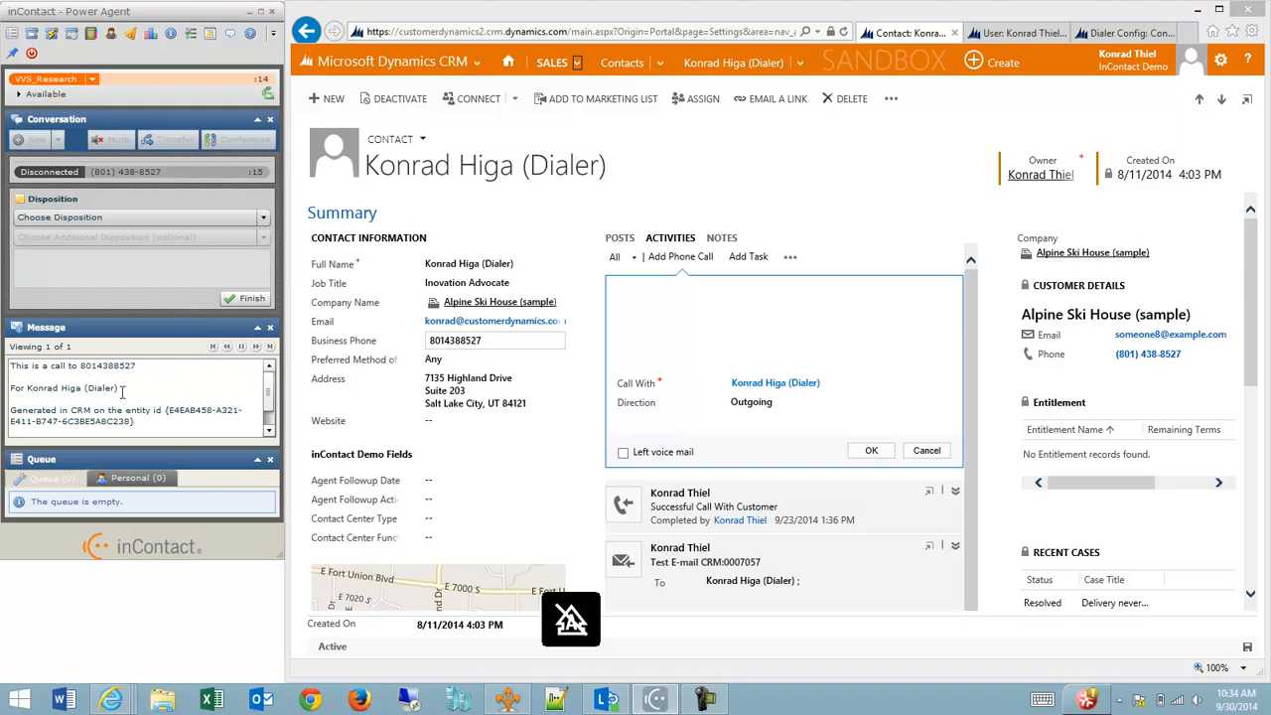
Step: Save the completed phone call activity with description 'Good Call with Contact'
left_click(494, 263)
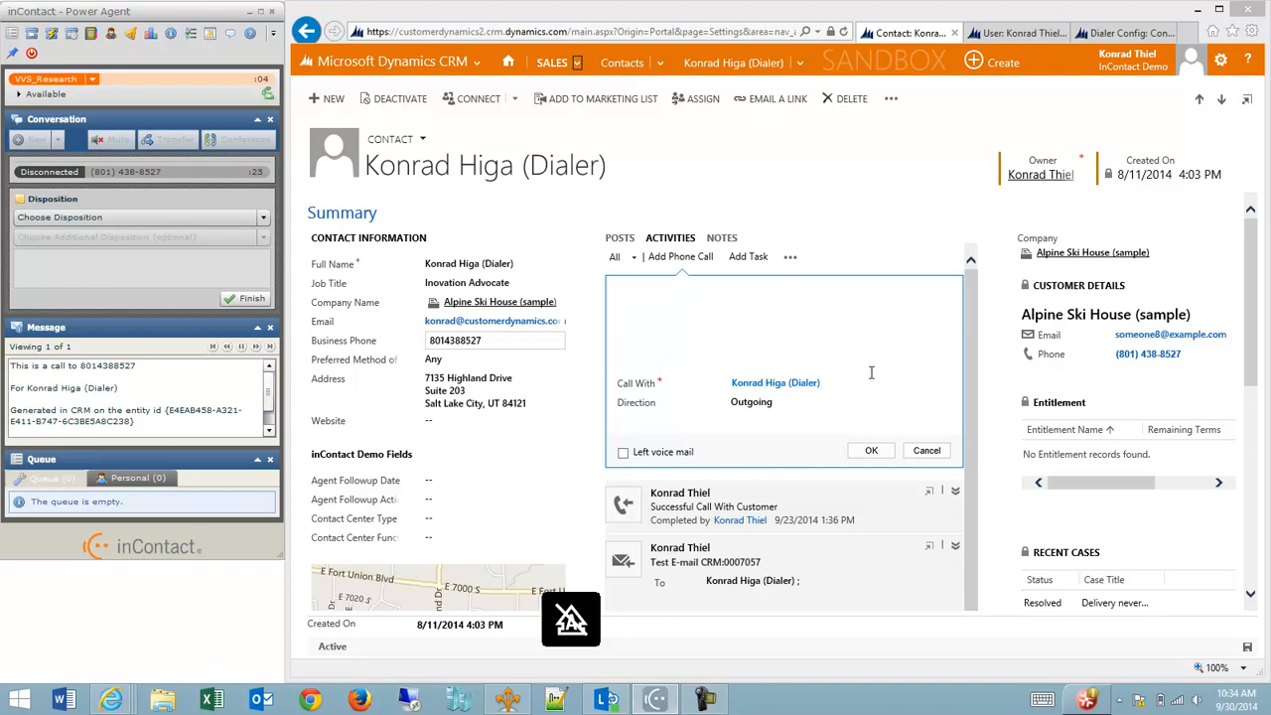
mouse_move(776, 412)
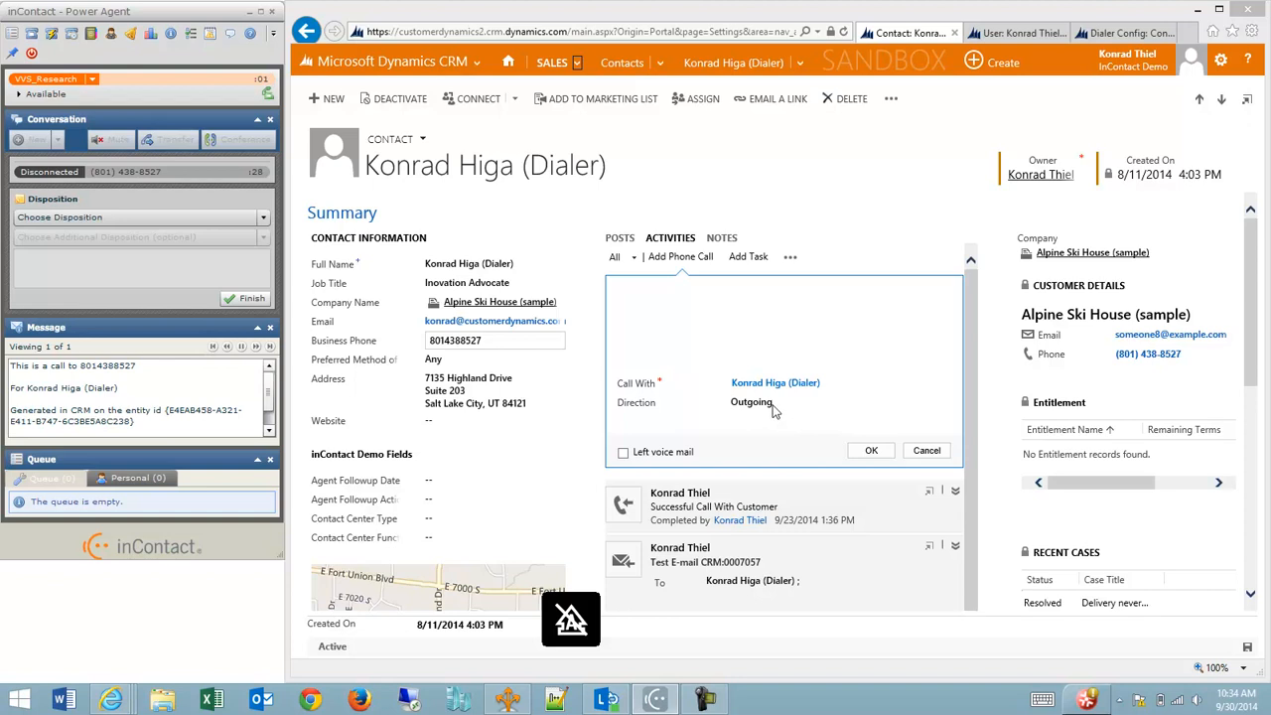
left_click(871, 450)
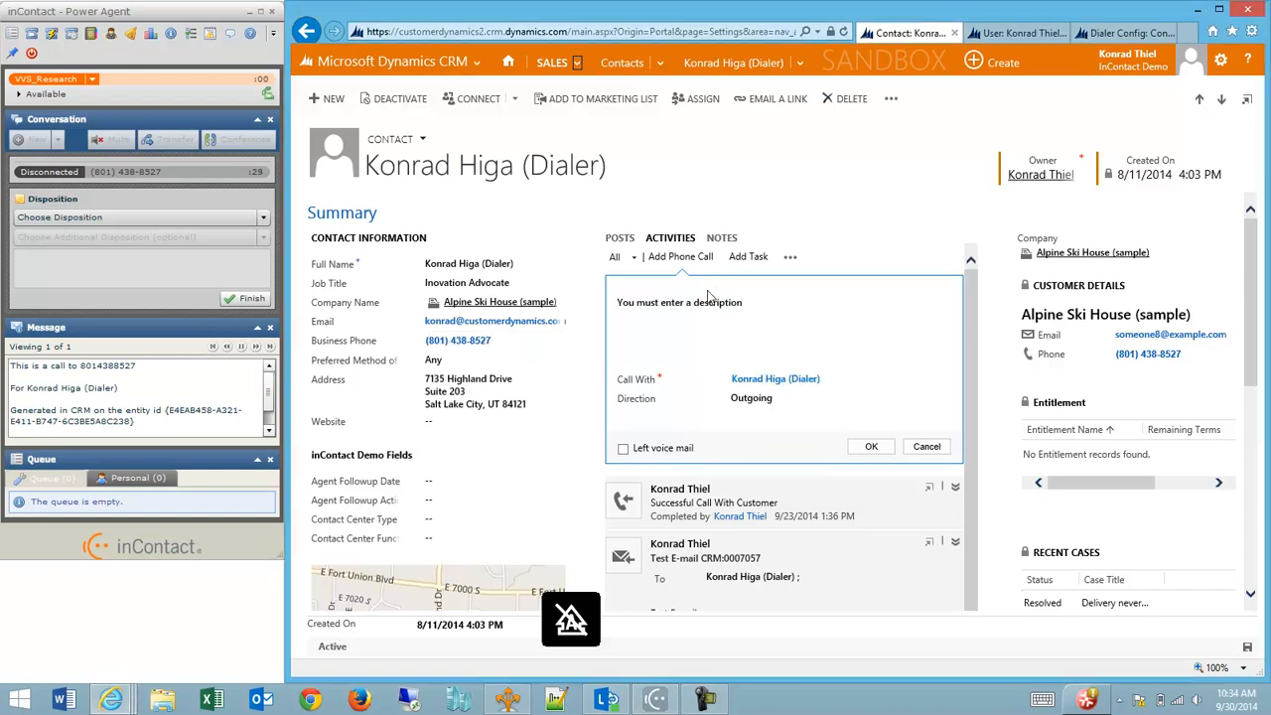
type("Good Call with Contact")
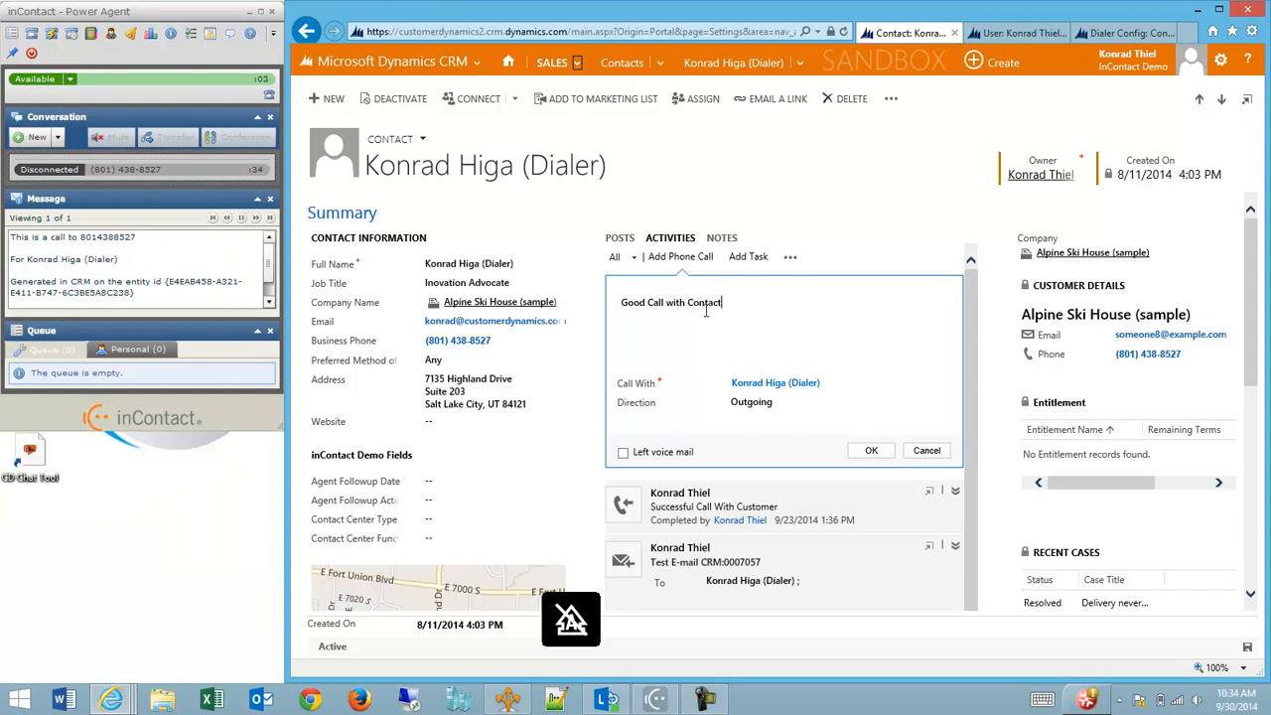
left_click(871, 450)
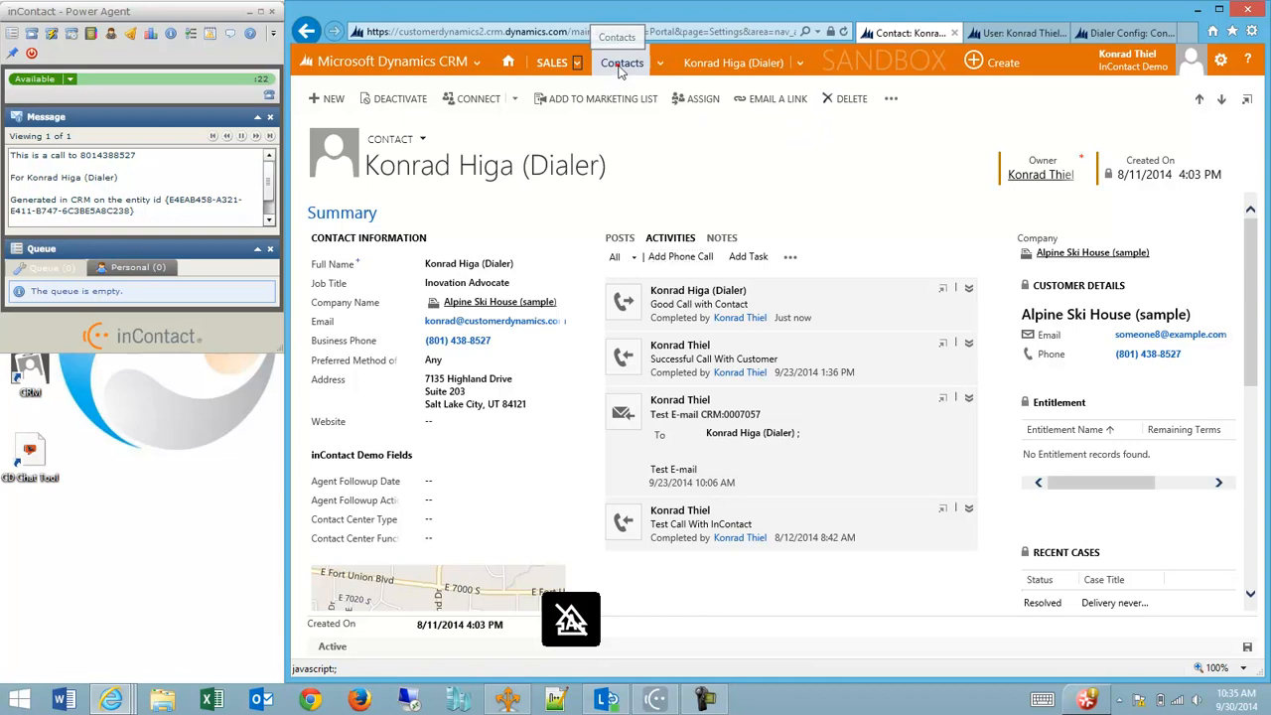
left_click(622, 62)
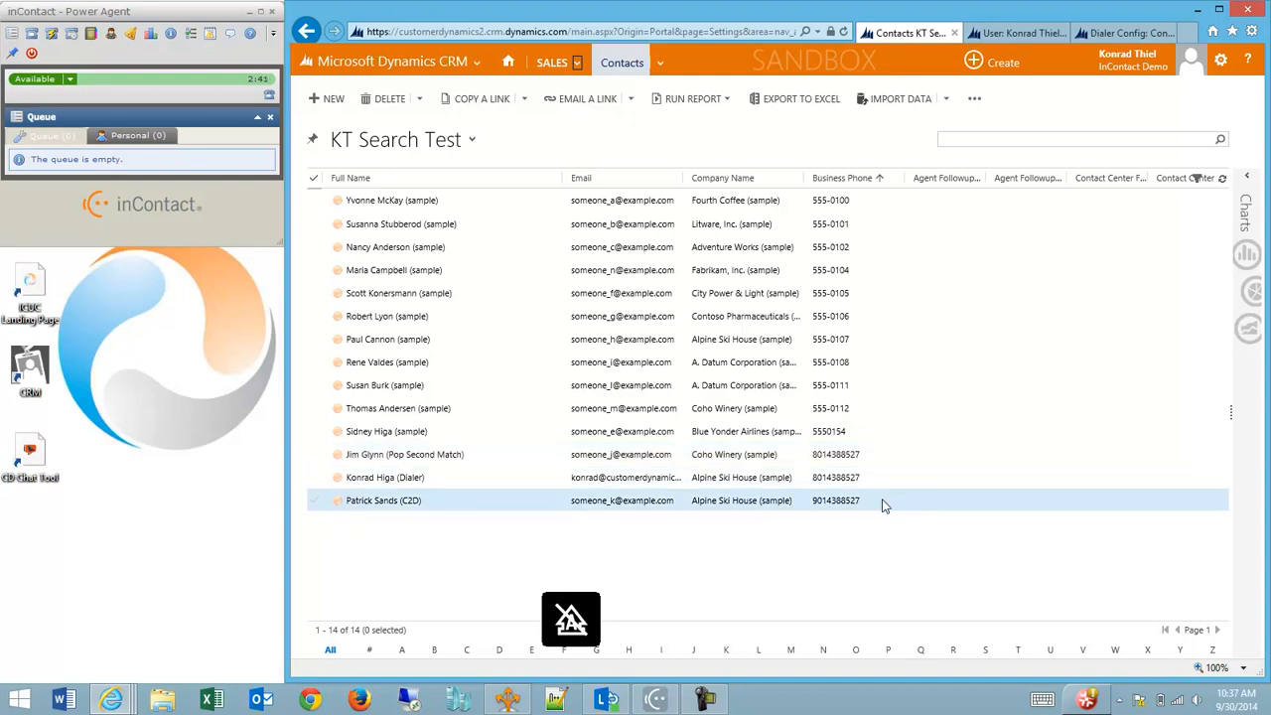
mouse_move(836, 500)
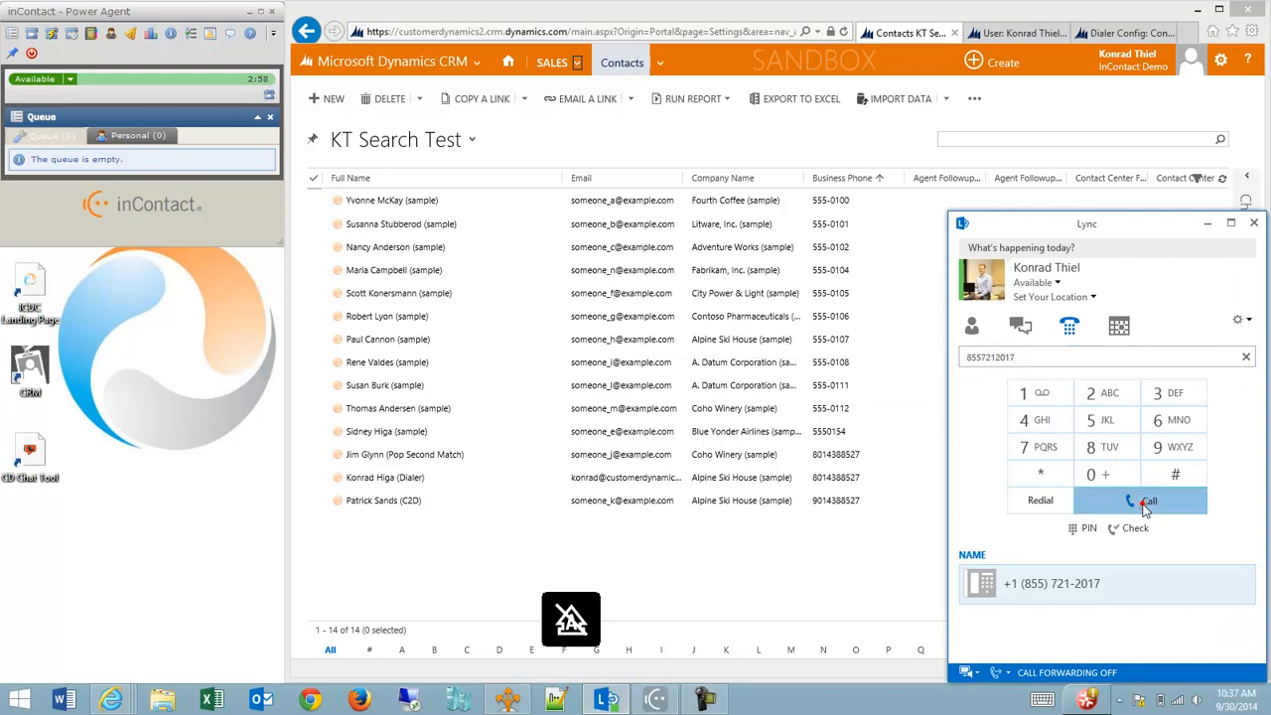
left_click(1140, 500)
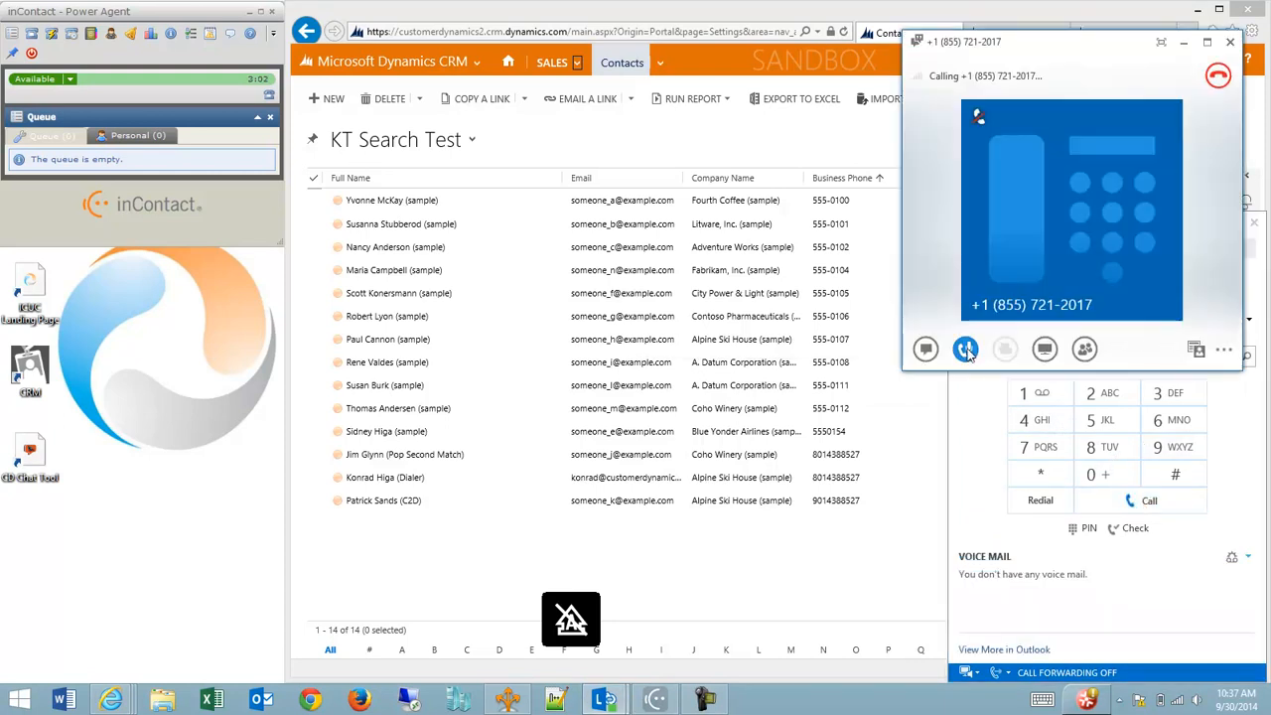
left_click(964, 349)
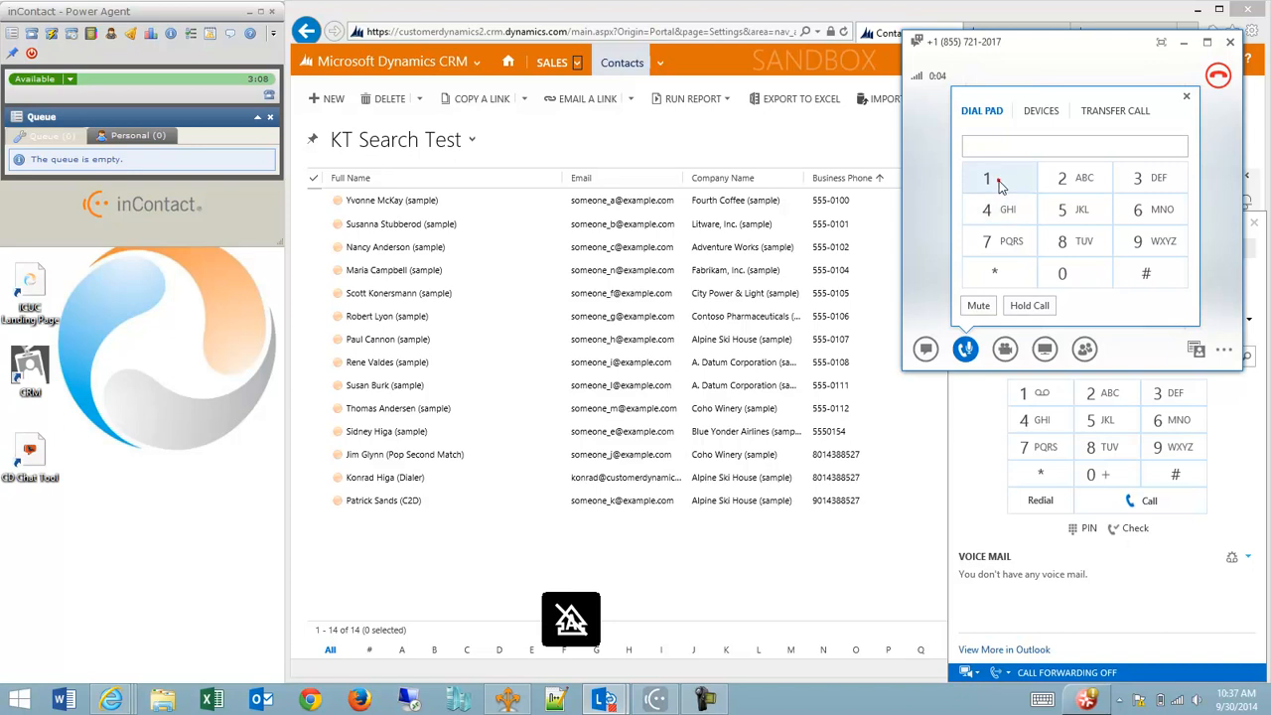
left_click(988, 178)
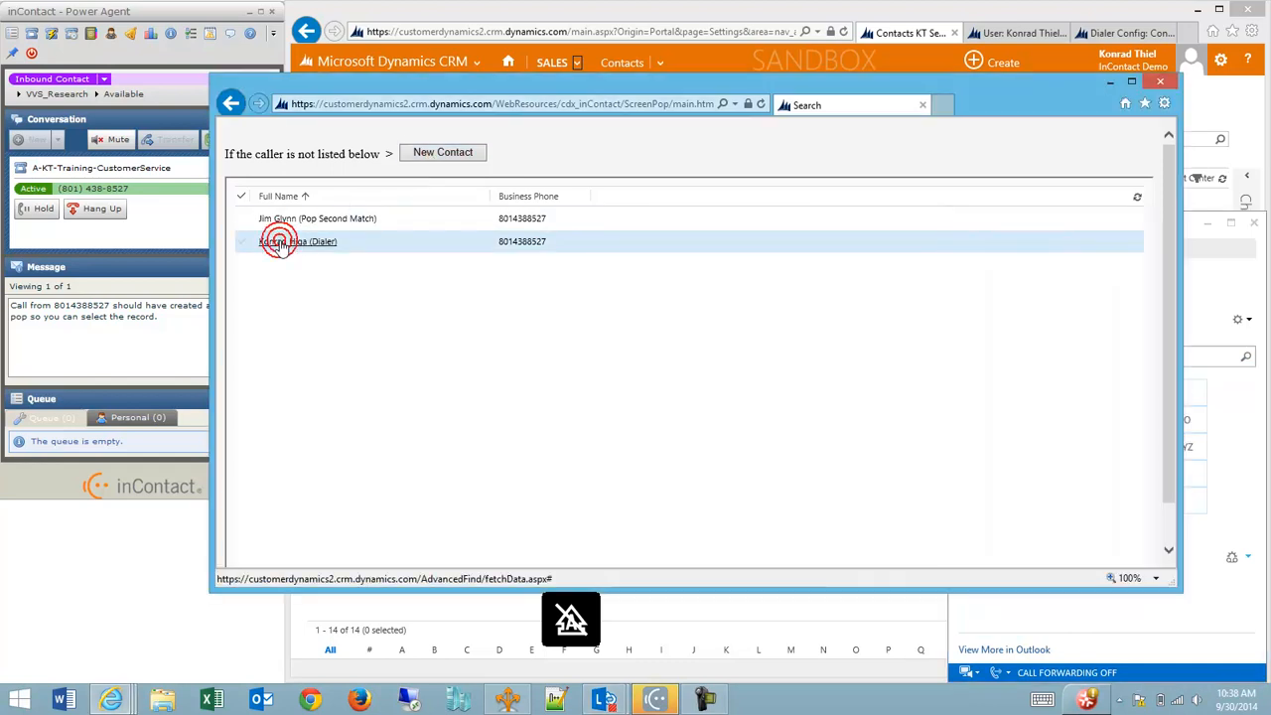
left_click(298, 242)
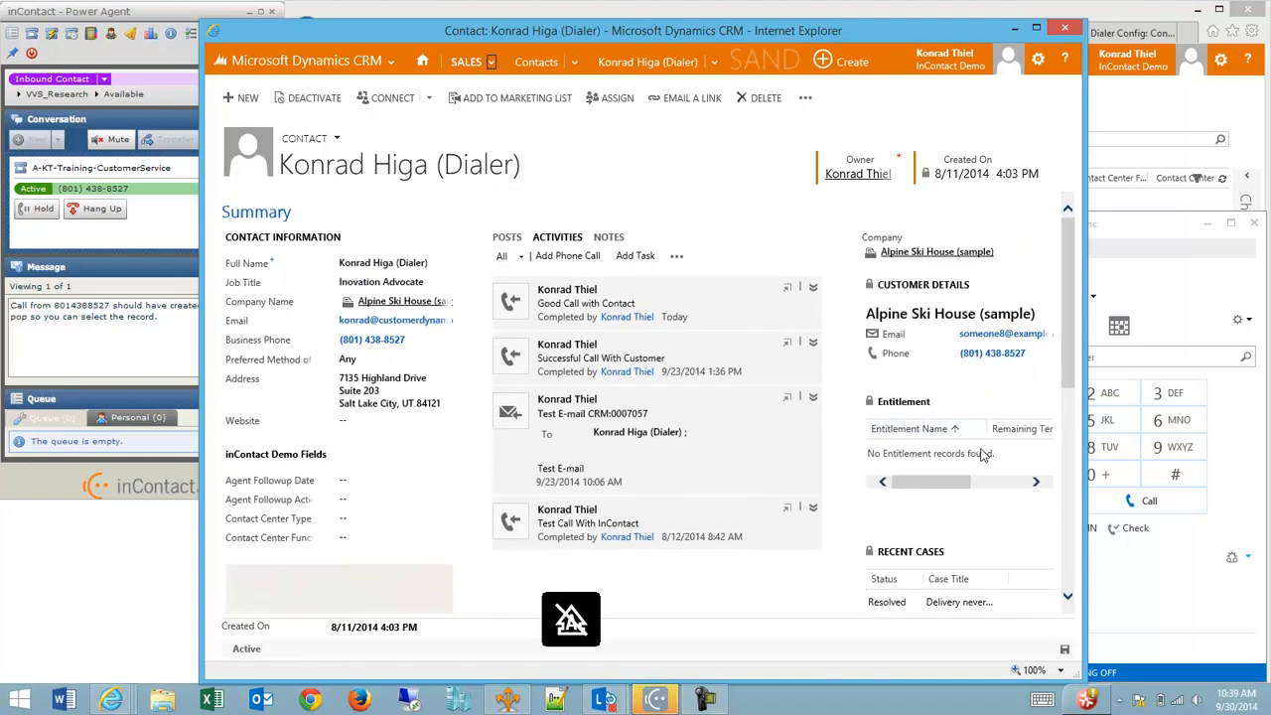
mouse_move(1009, 457)
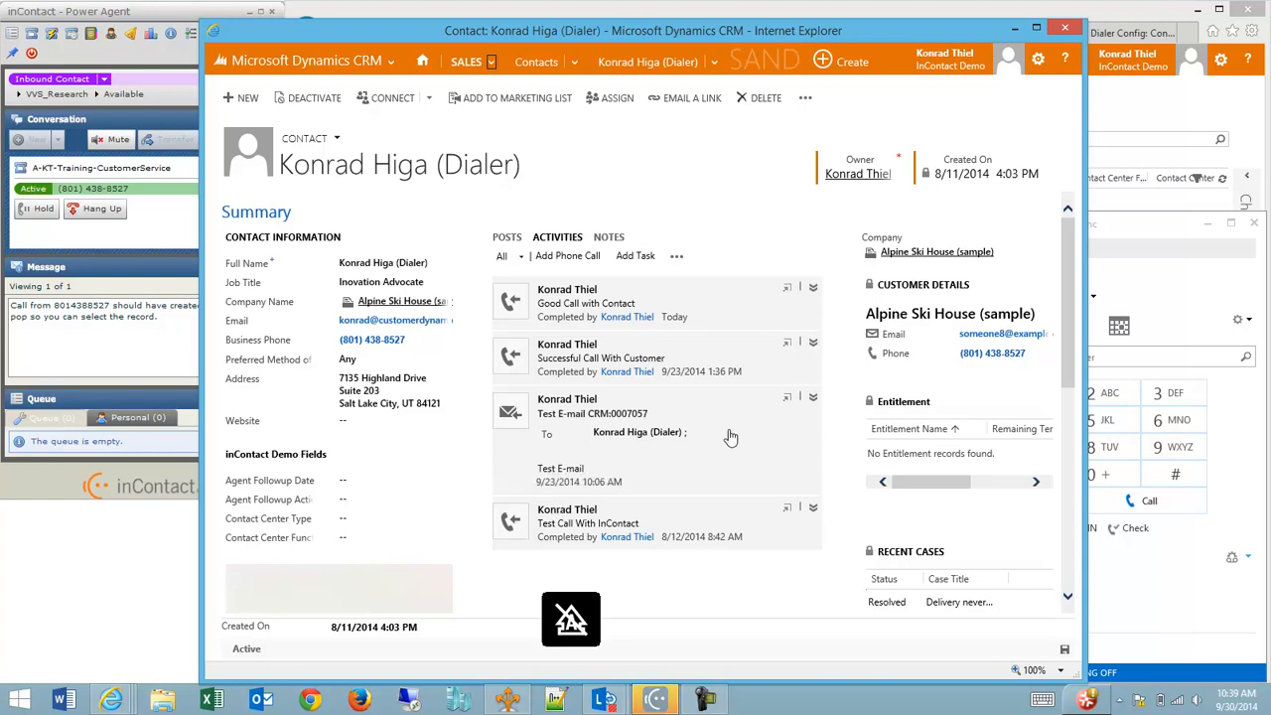
mouse_move(844, 295)
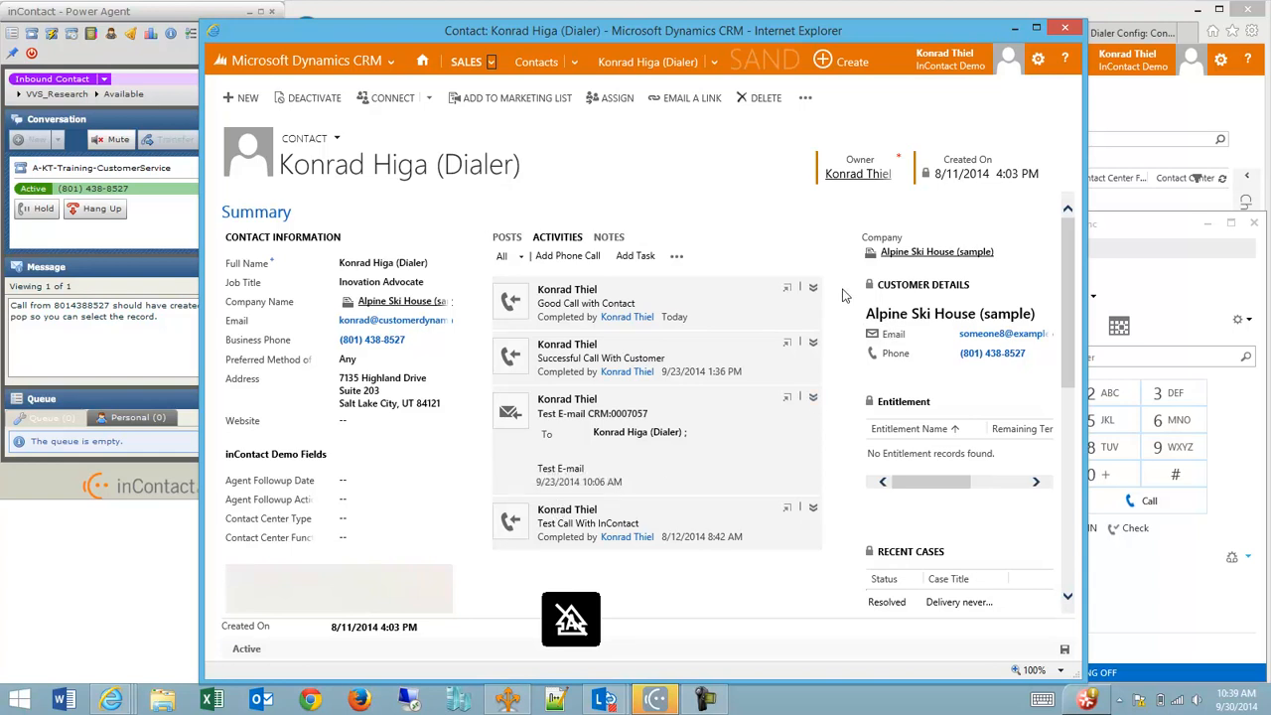